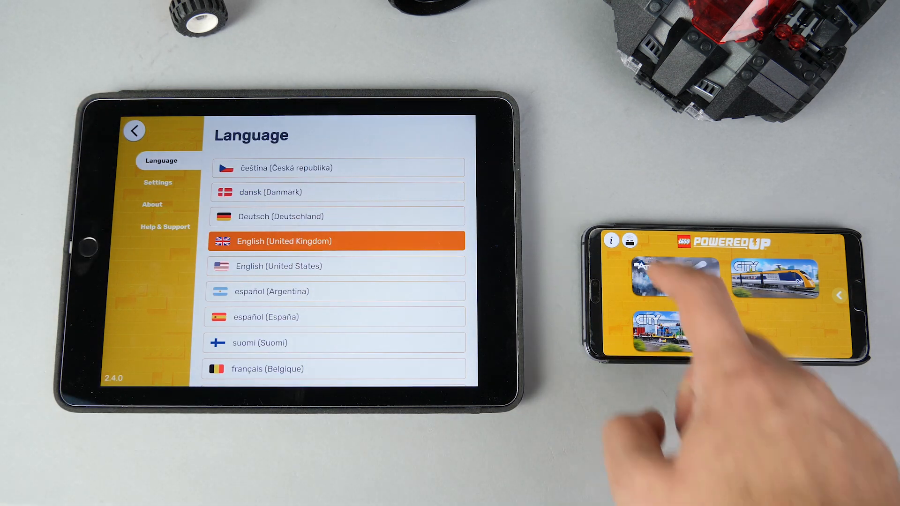
- Show the phone app's info page with version 2.2.0 beside the tablet's language settings
click(629, 241)
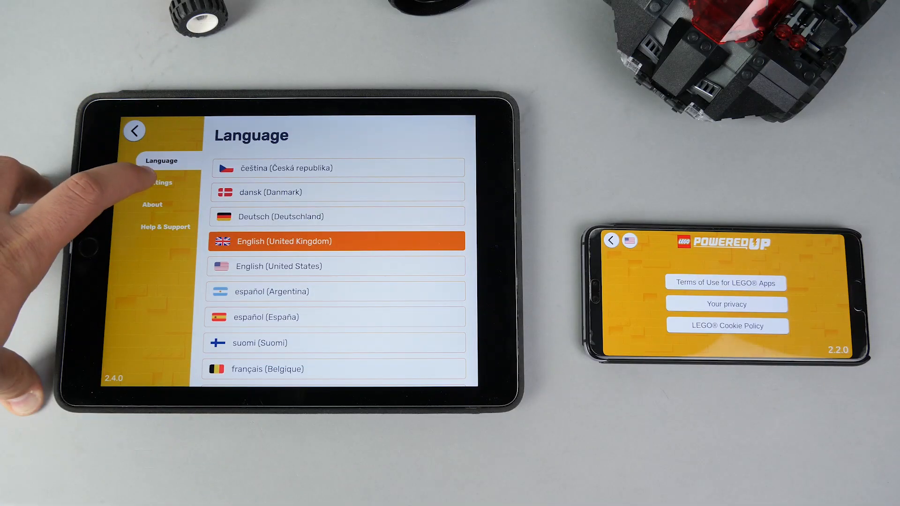
- Back out of the tablet's language settings to the saved projects list
click(159, 183)
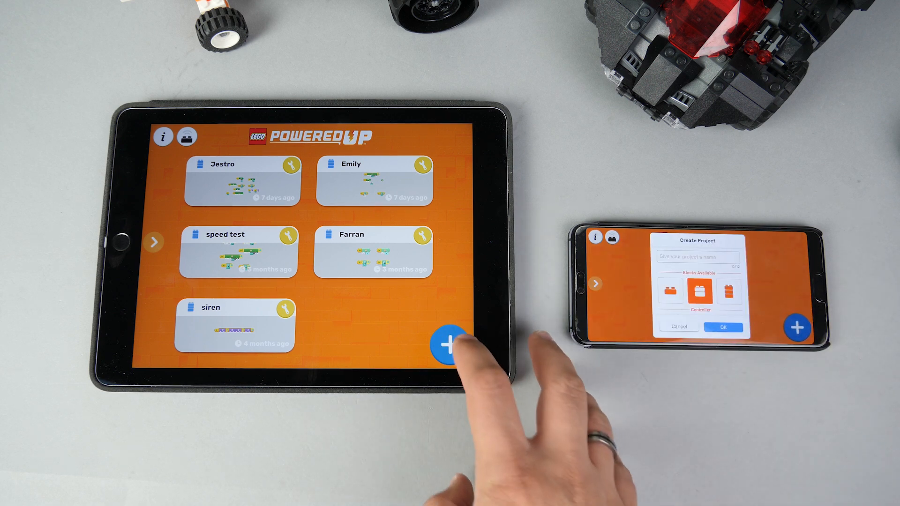
- Create a project with the largest block set and the RaceCar controller
click(450, 344)
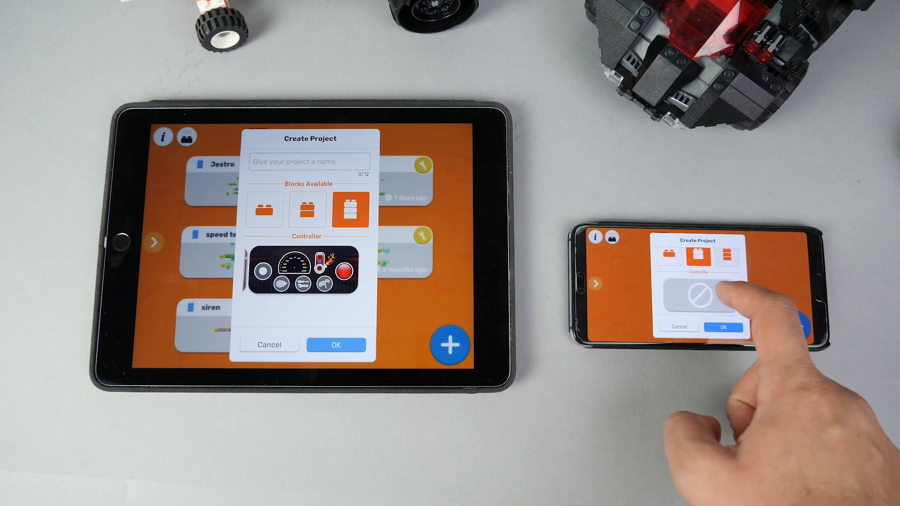
click(706, 287)
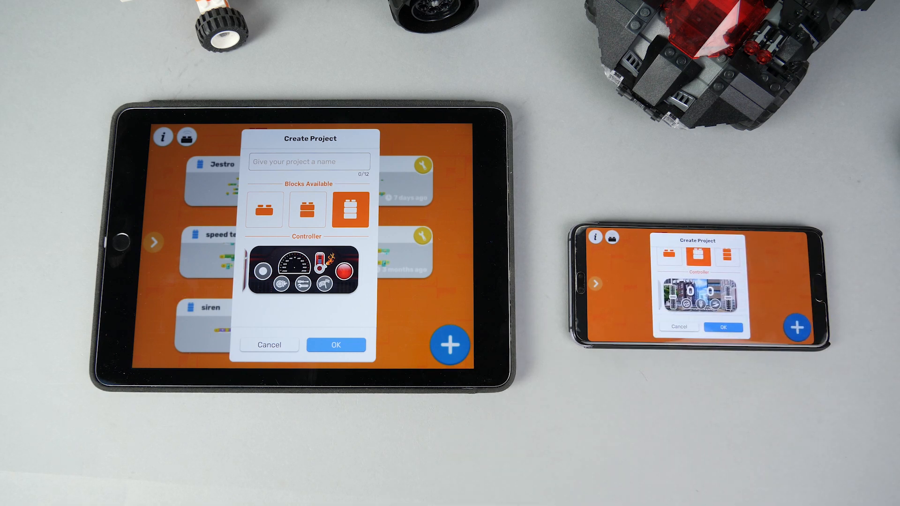
click(335, 345)
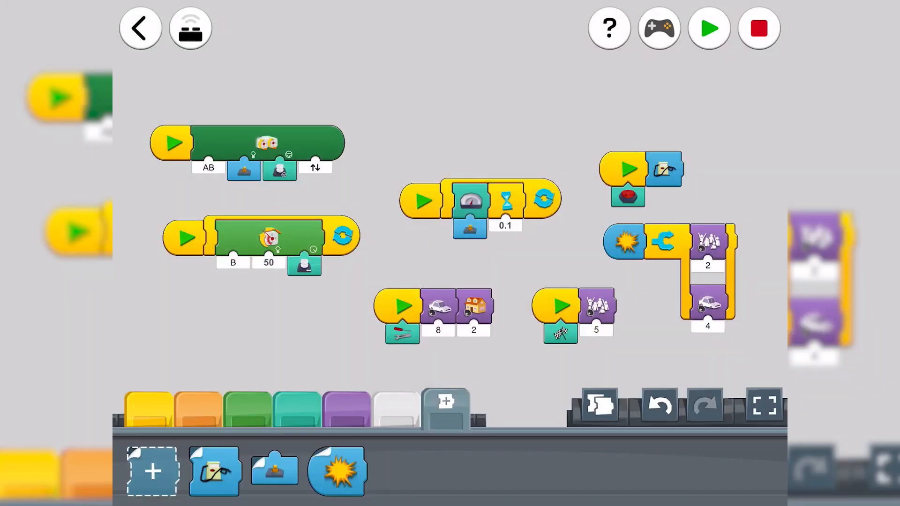
- Preview the custom block's formula in the bottom palette, then close the preview
click(274, 471)
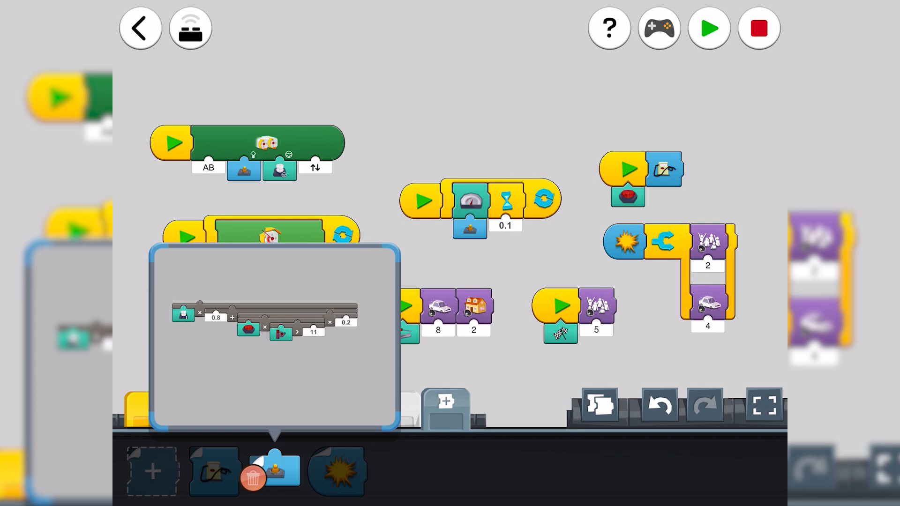
click(274, 470)
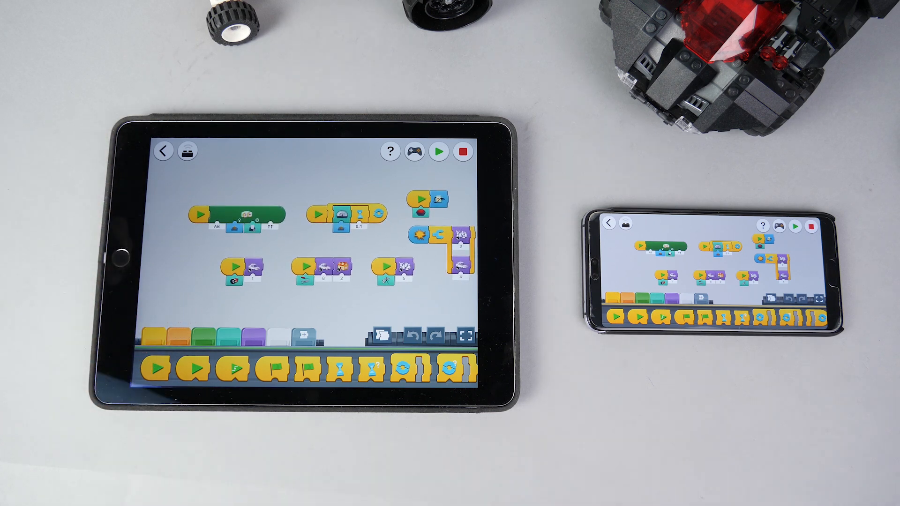
- Pair the tablet's race car project with the vehicle's hub
click(440, 151)
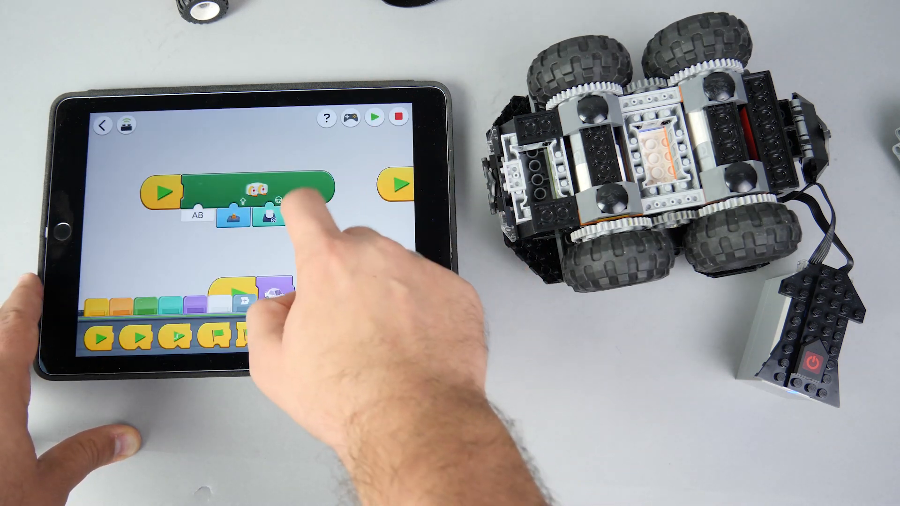
- Run the RaceCar controller and throttle the Batmobile forward with repeated speed boosts
click(377, 117)
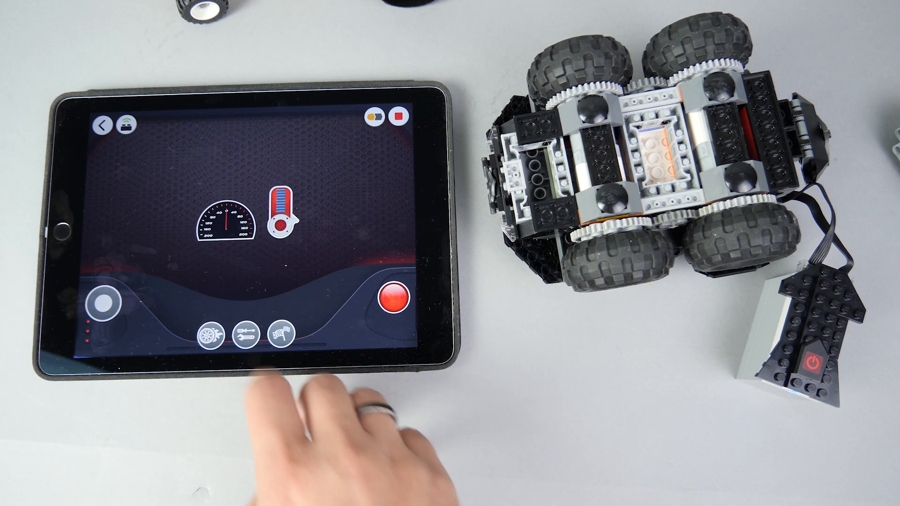
mouse_move(419, 408)
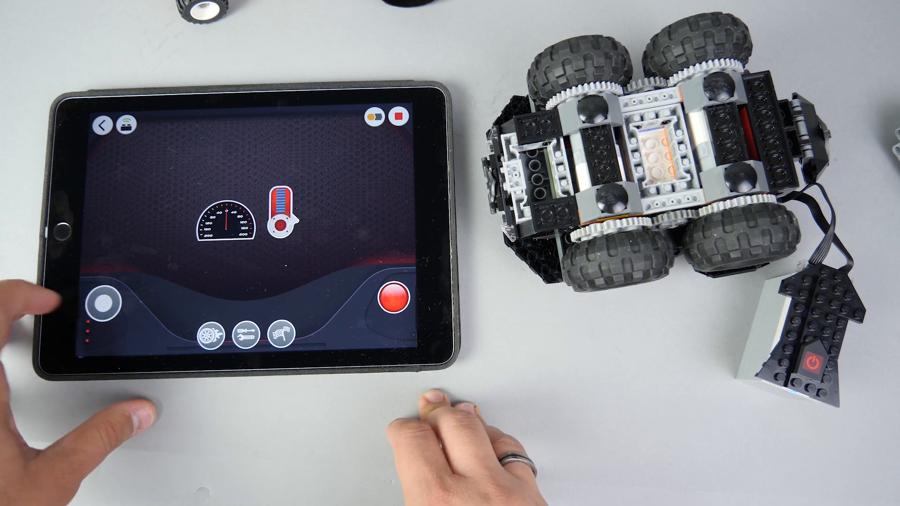
click(393, 302)
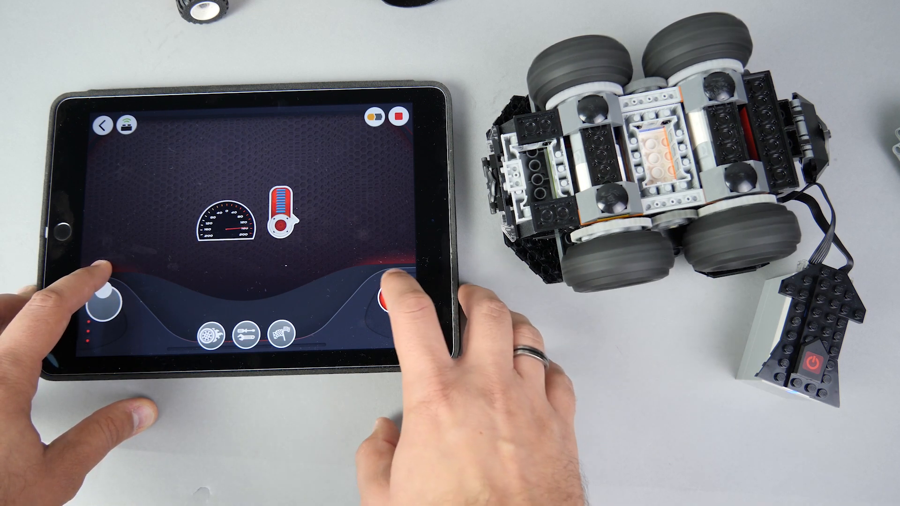
click(393, 301)
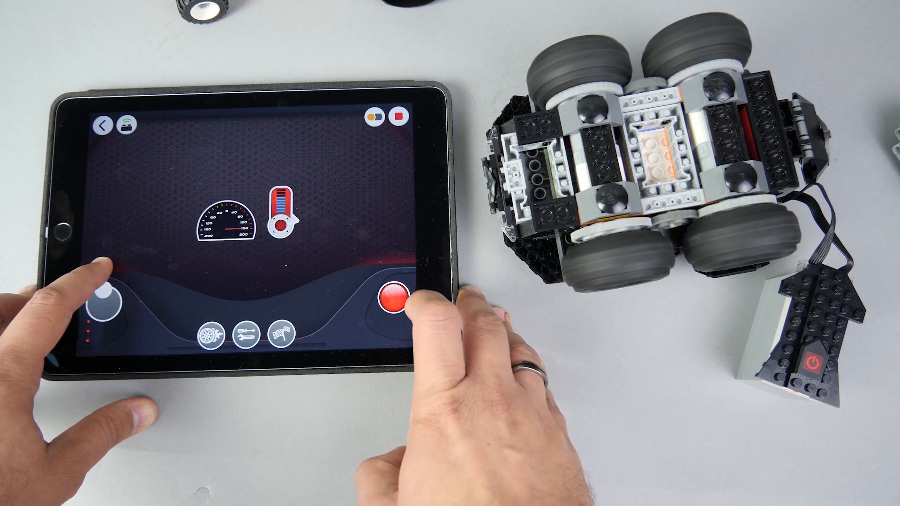
click(394, 301)
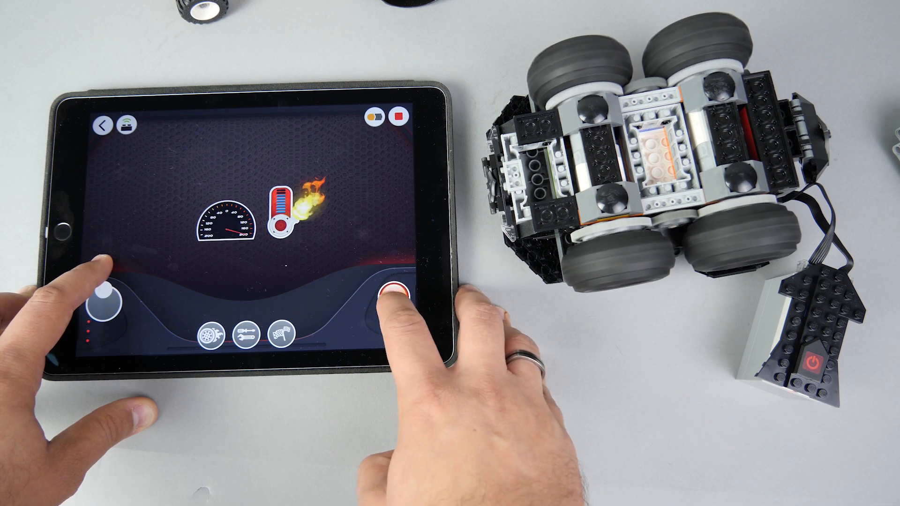
click(394, 296)
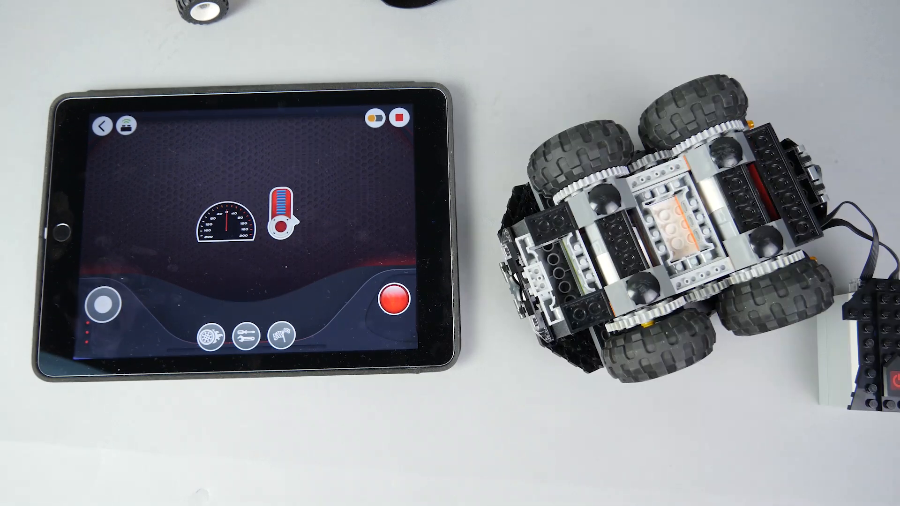
- Steer the Batmobile across the table with the joystick
click(100, 301)
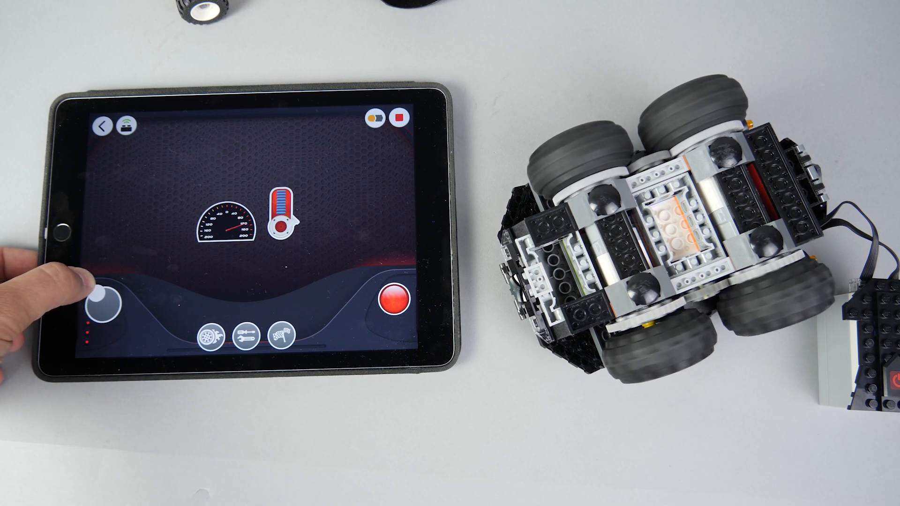
drag(103, 301, 95, 293)
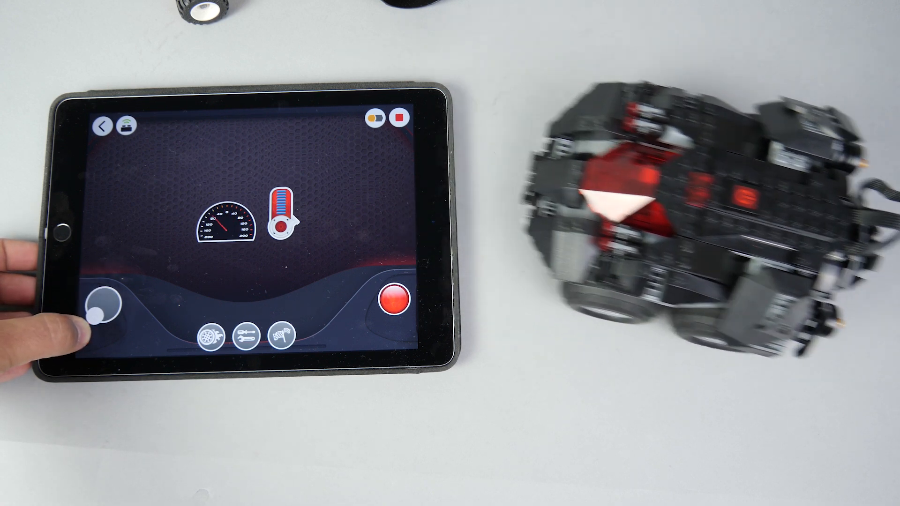
drag(98, 307, 94, 319)
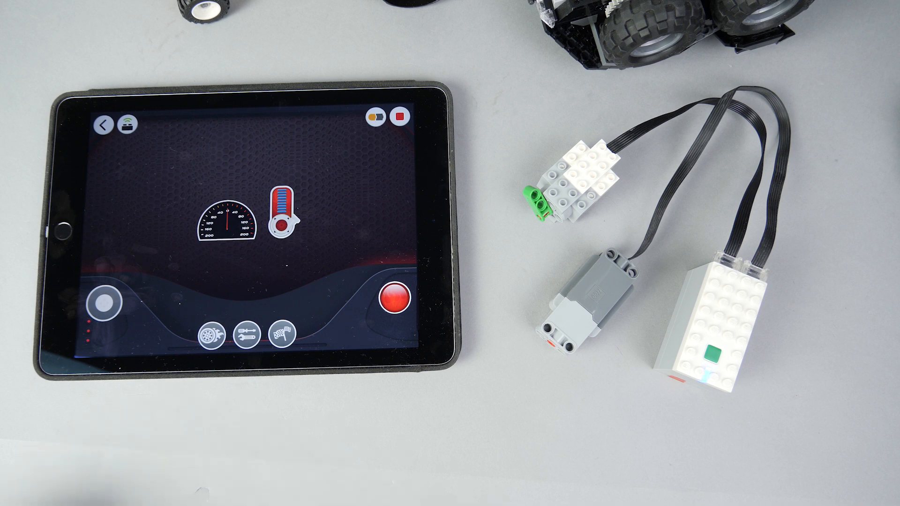
- Exit the RaceCar controller back to the coding canvas
click(102, 302)
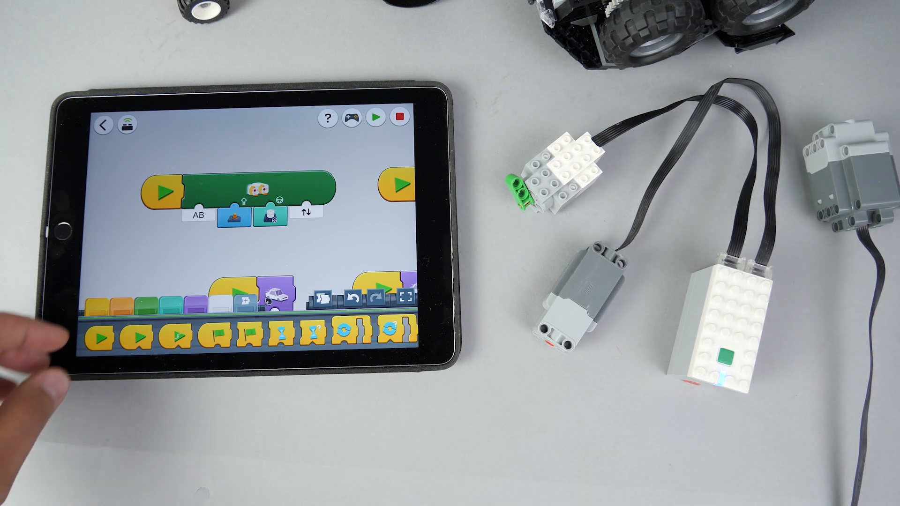
- Reopen the RaceCar controller to drive the standalone hub's two motors
click(376, 117)
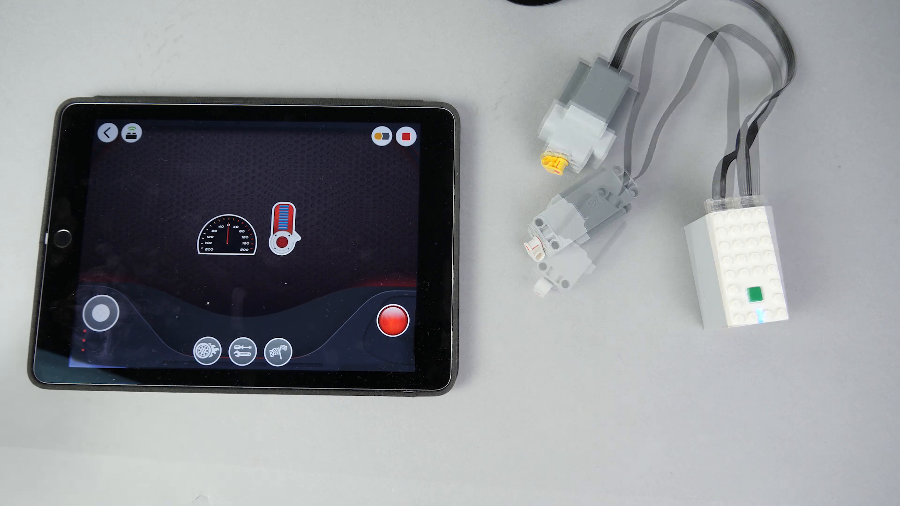
- Exit the controller to the canvas with two start stacks driving motors AB at 50
click(101, 312)
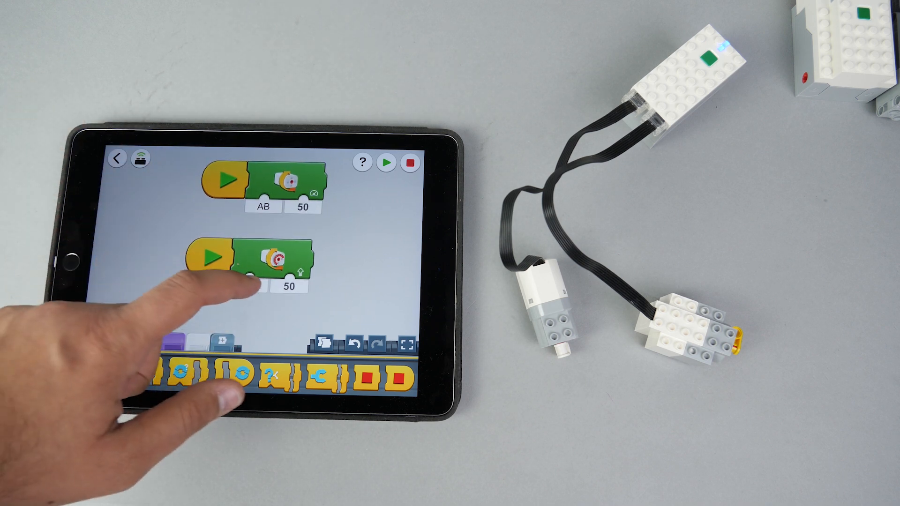
- Change the lower motor block's port from AB to A, then to B
click(263, 286)
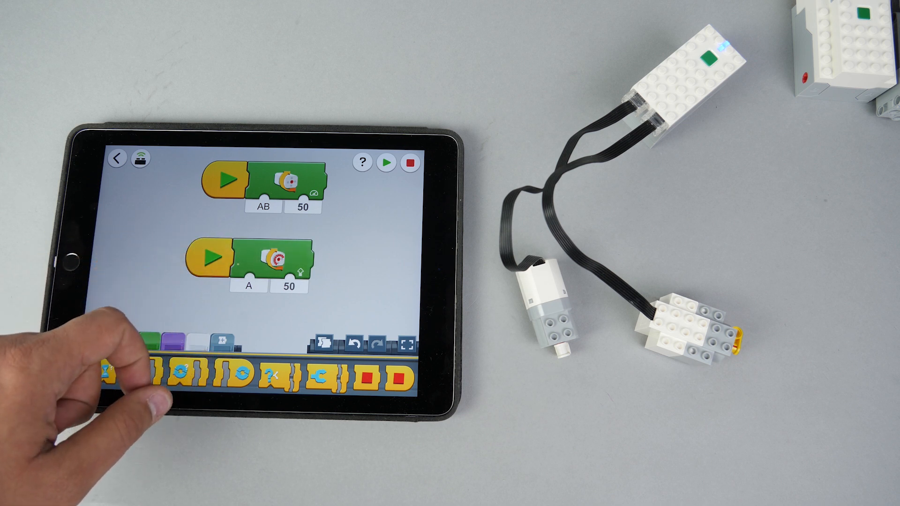
click(248, 286)
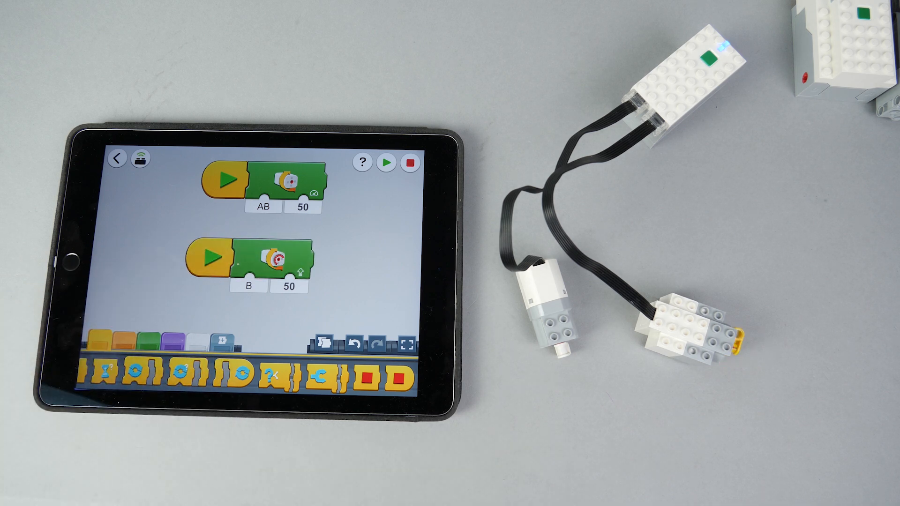
click(247, 286)
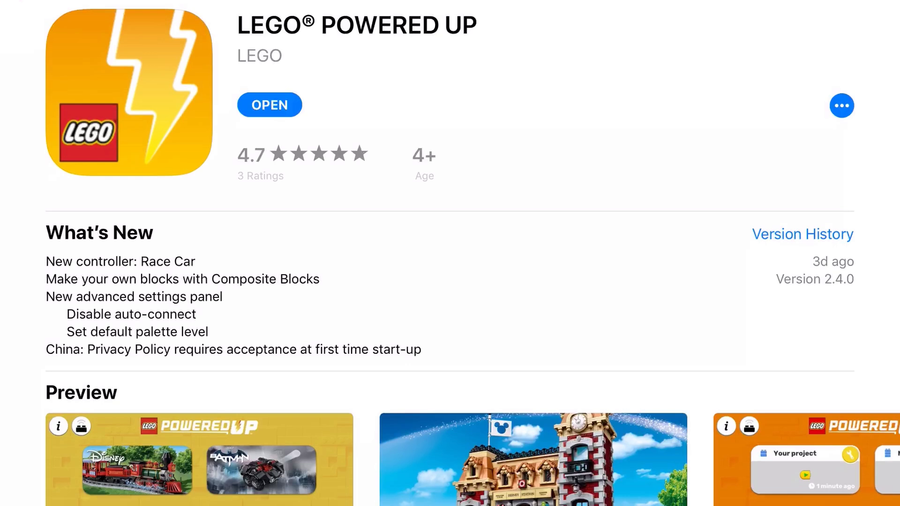
- Read the LEGO Powered Up App Store notes for version 2.4.0's new Race Car controller
click(269, 105)
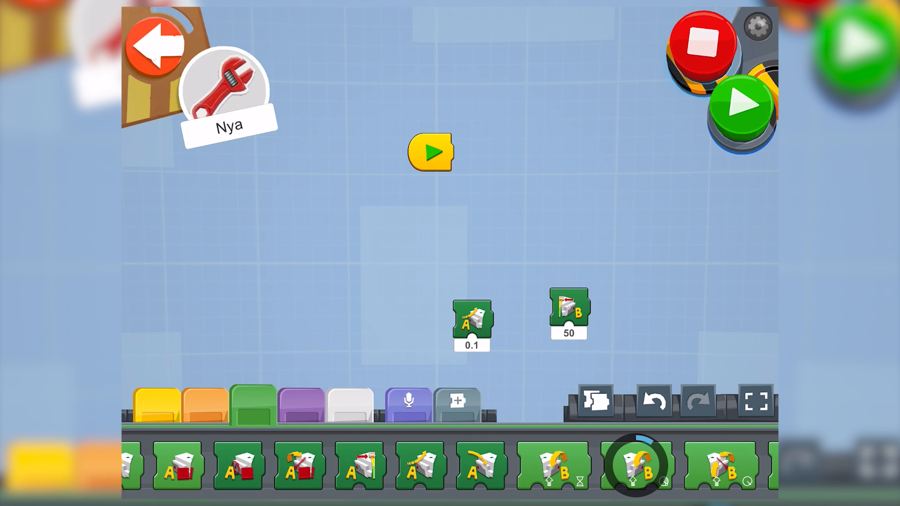
click(637, 465)
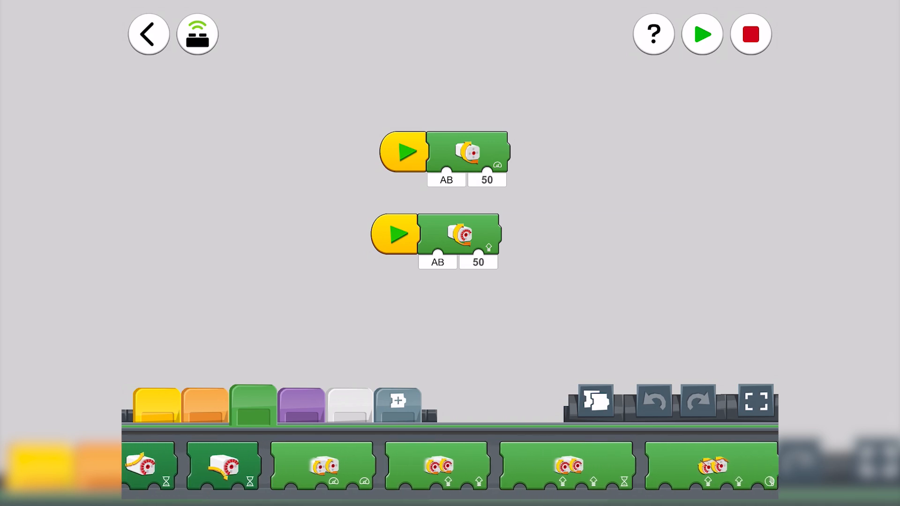
- Launch the RaceCar controller from the larger program to drive the Power Functions train motors
scroll(left, 3)
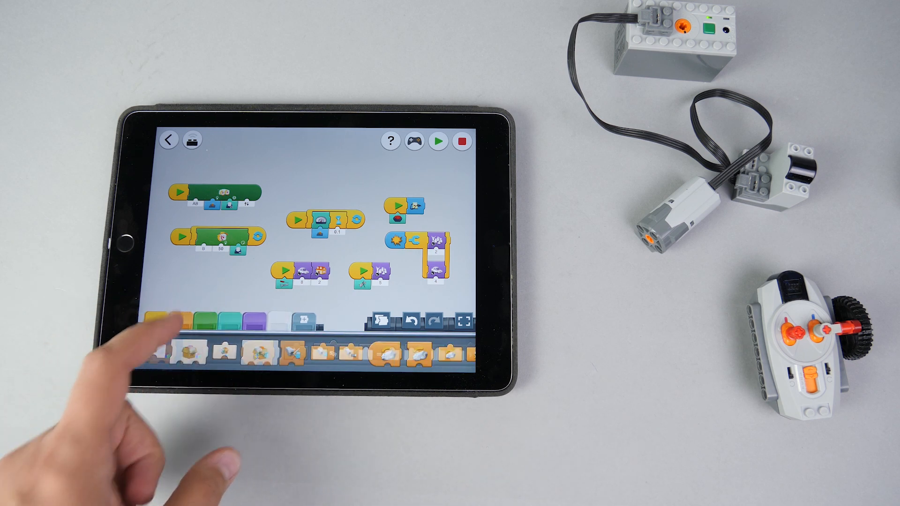
click(439, 141)
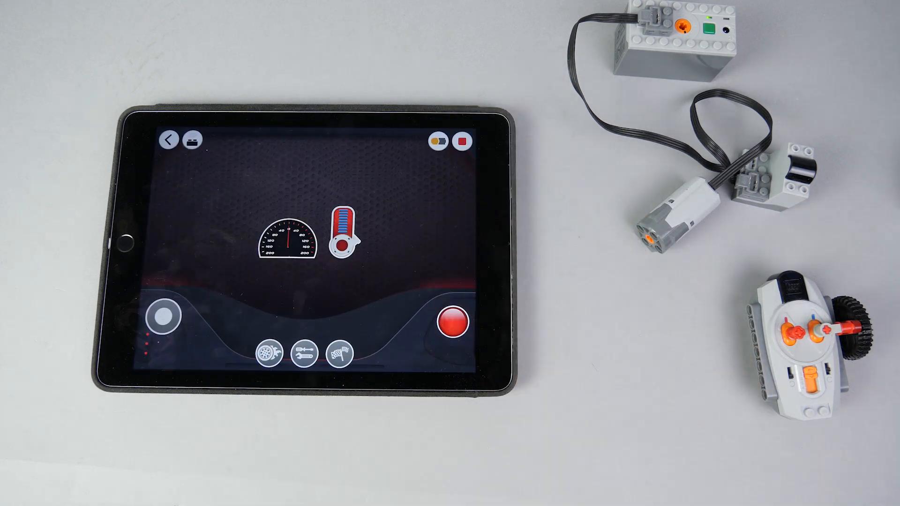